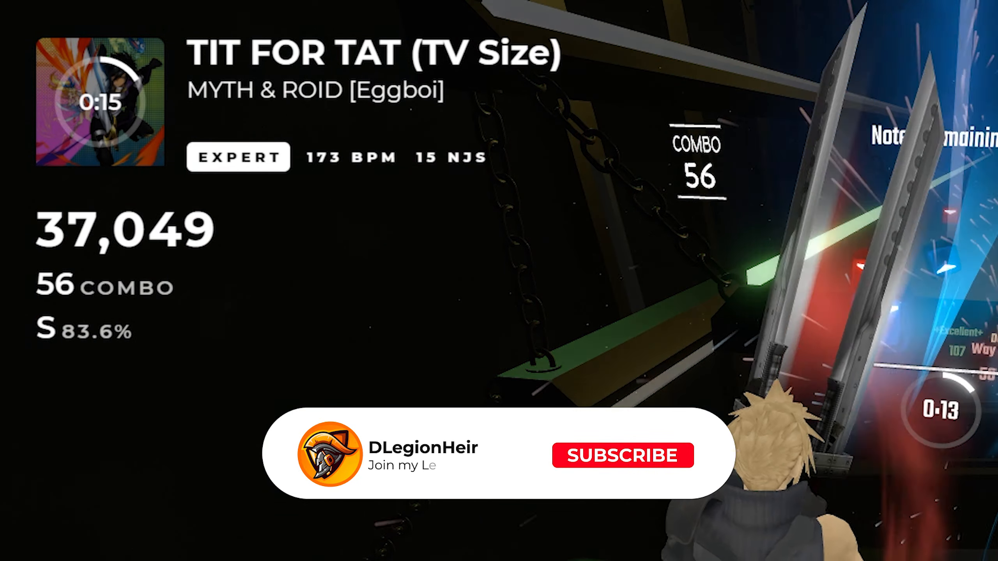
Agree to the ModAssistant terms and browse the mods list down to Stream Tools with HTTP Status installed.
click(622, 455)
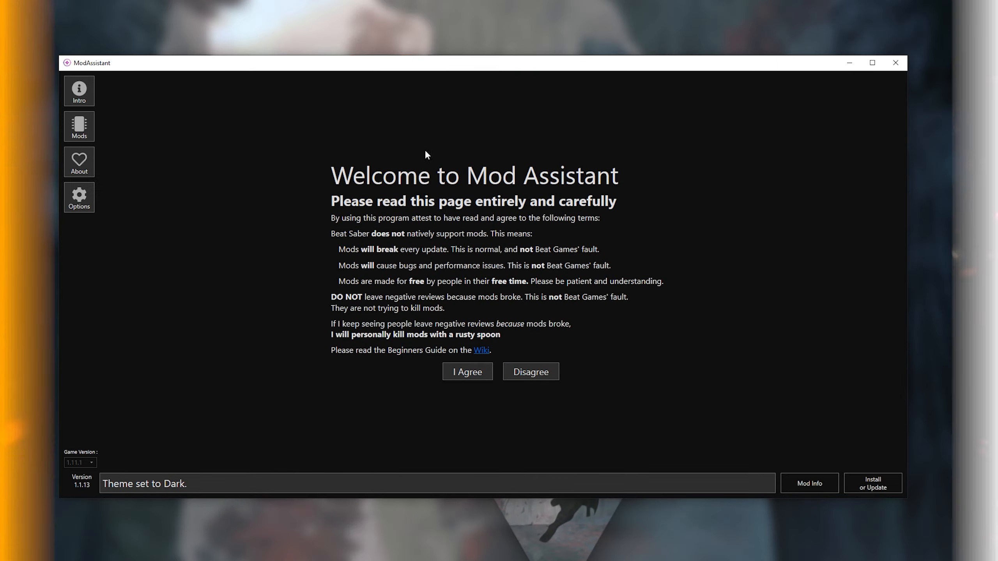
mouse_move(388, 181)
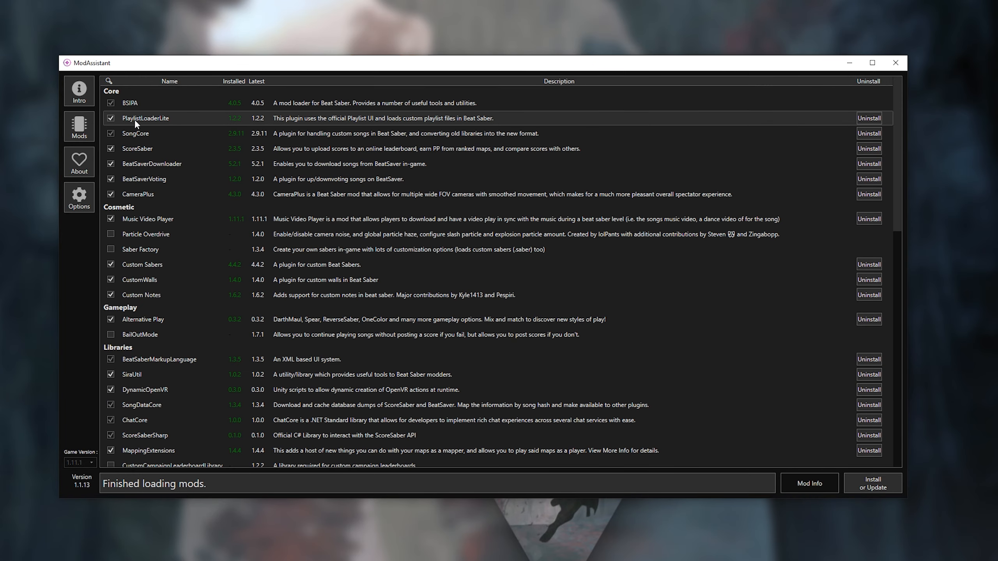
mouse_move(114, 109)
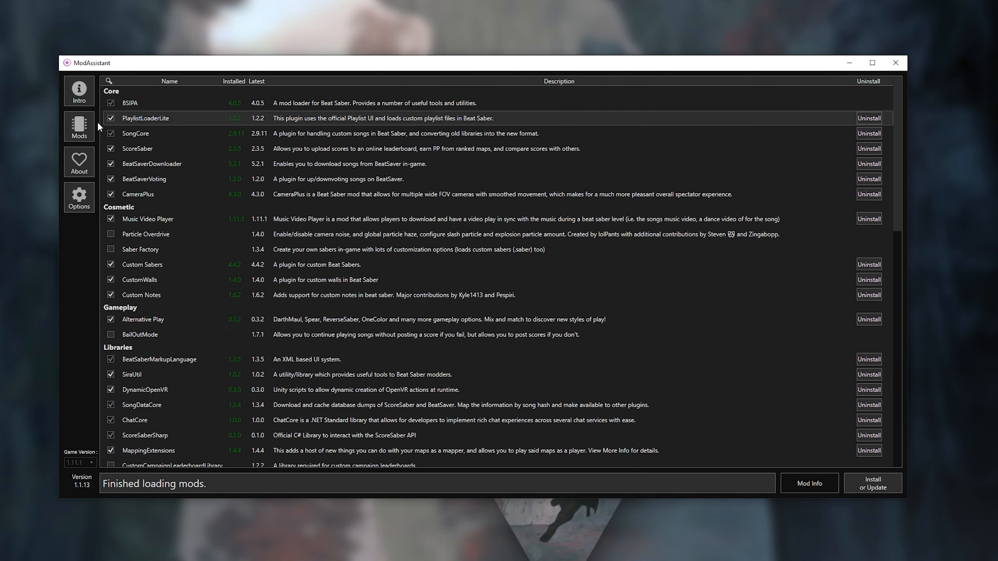
scroll(down, 3)
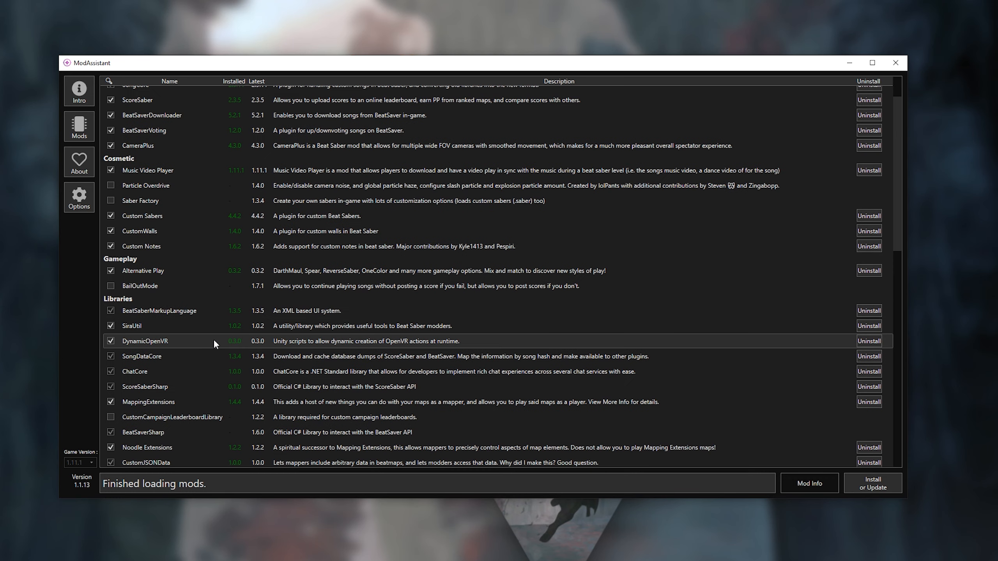
scroll(down, 3)
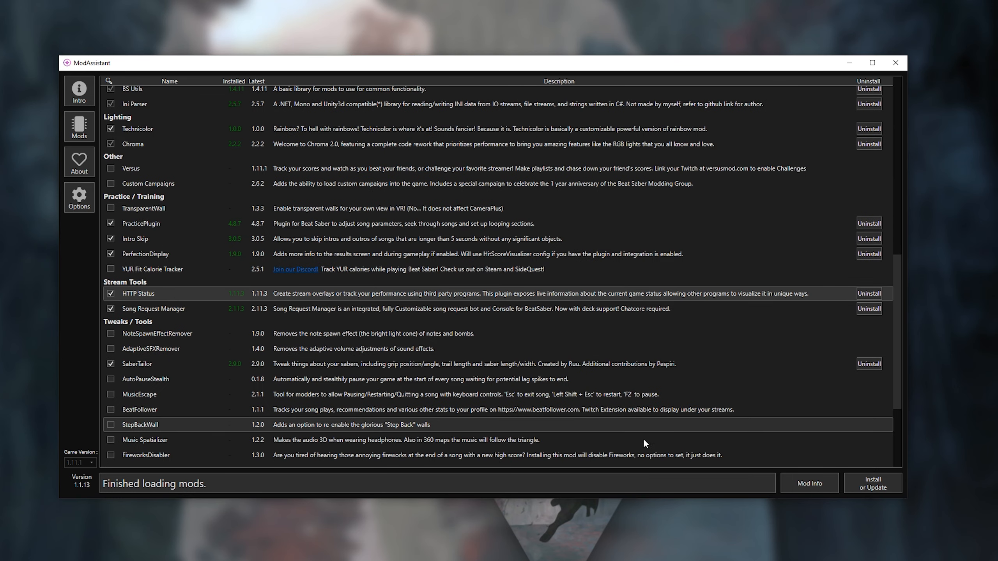
mouse_move(502, 488)
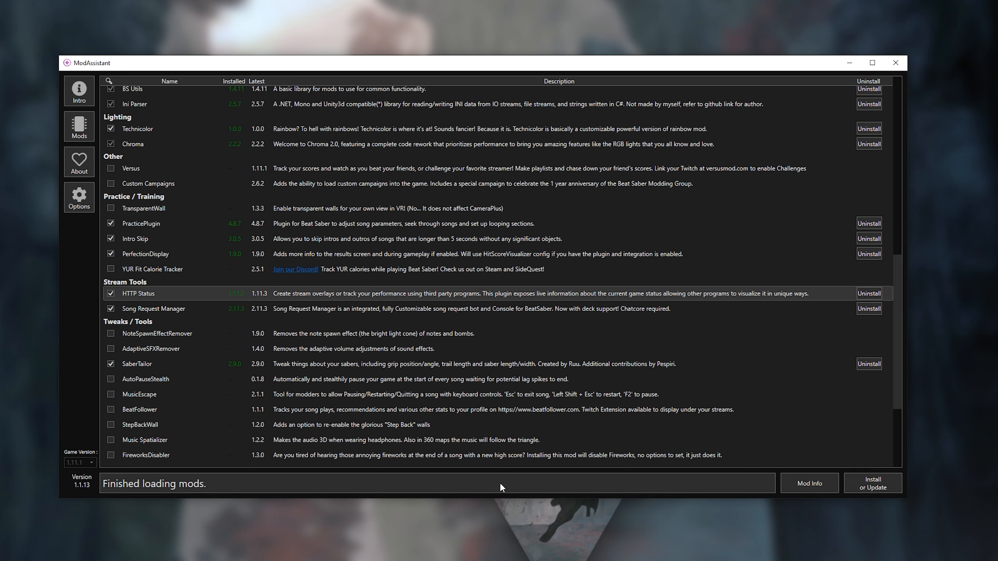
mouse_move(181, 294)
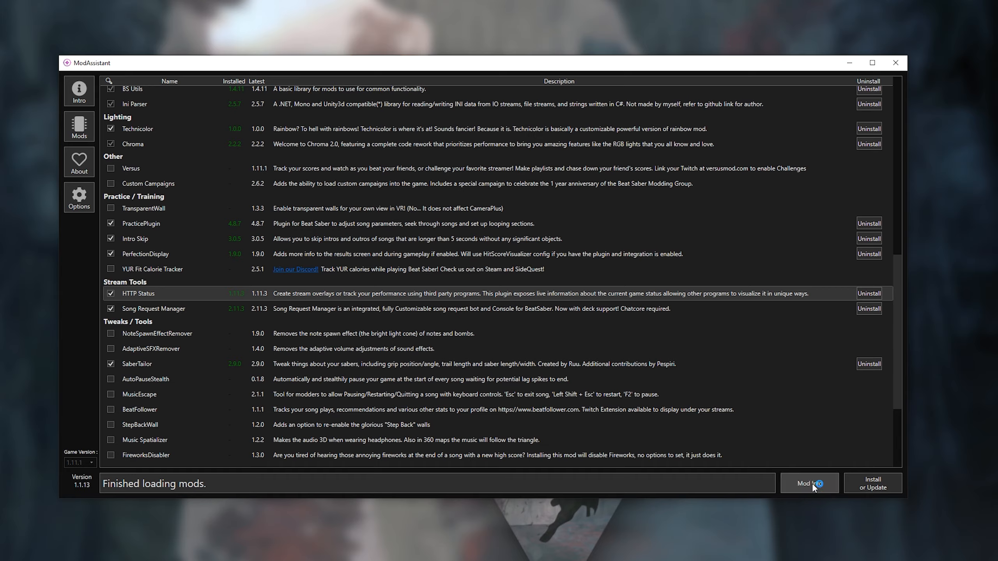
Go from HTTP Status Mod Info to Reselim's song overlay readme and the v1.11.3 Releases page.
click(809, 484)
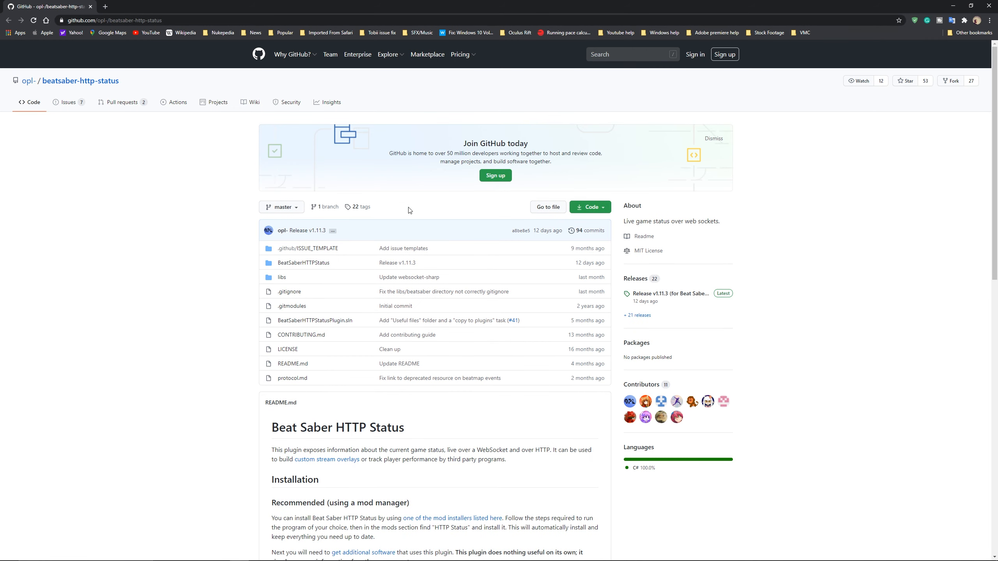
scroll(down, 3)
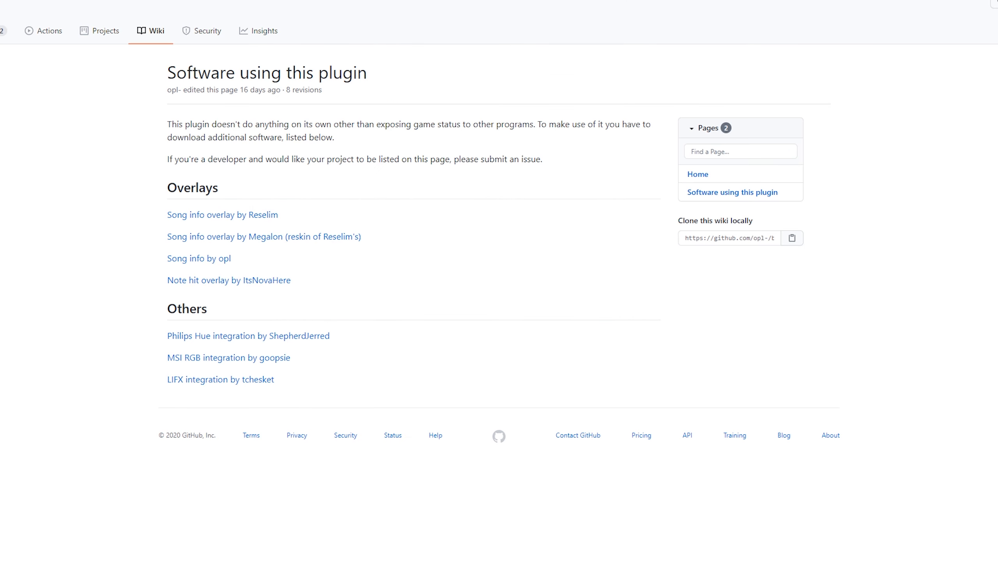
mouse_move(292, 163)
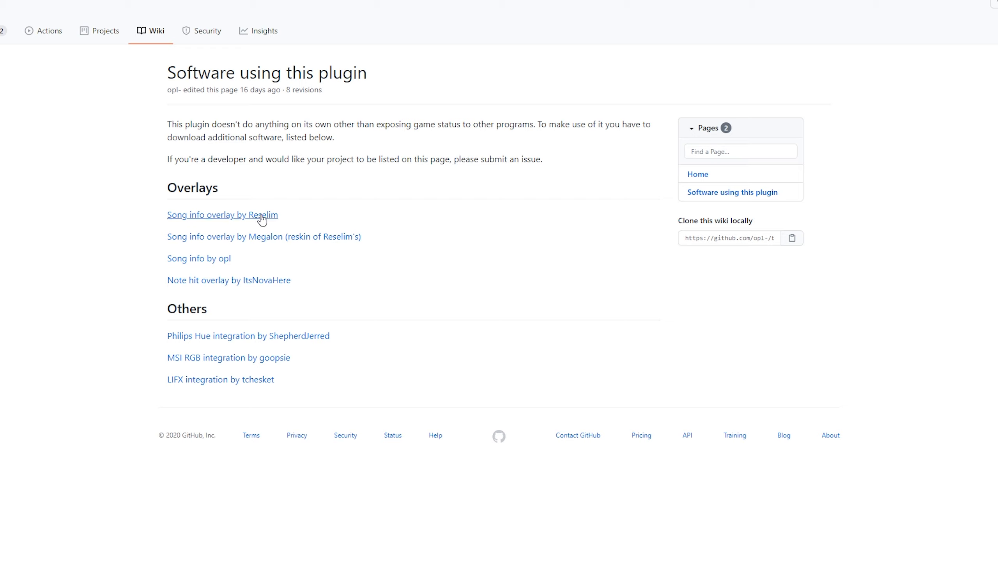
mouse_move(247, 223)
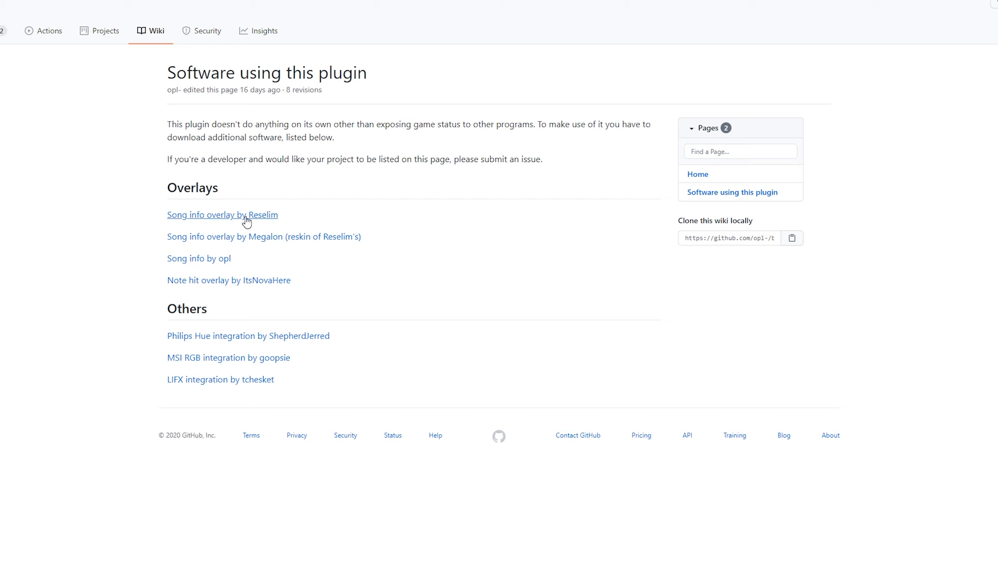
click(222, 214)
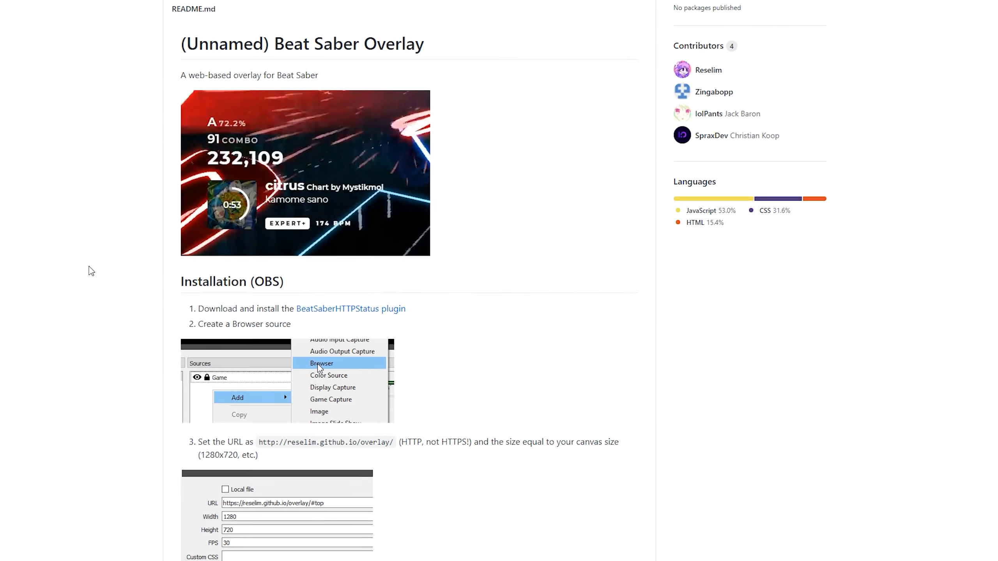
scroll(down, 3)
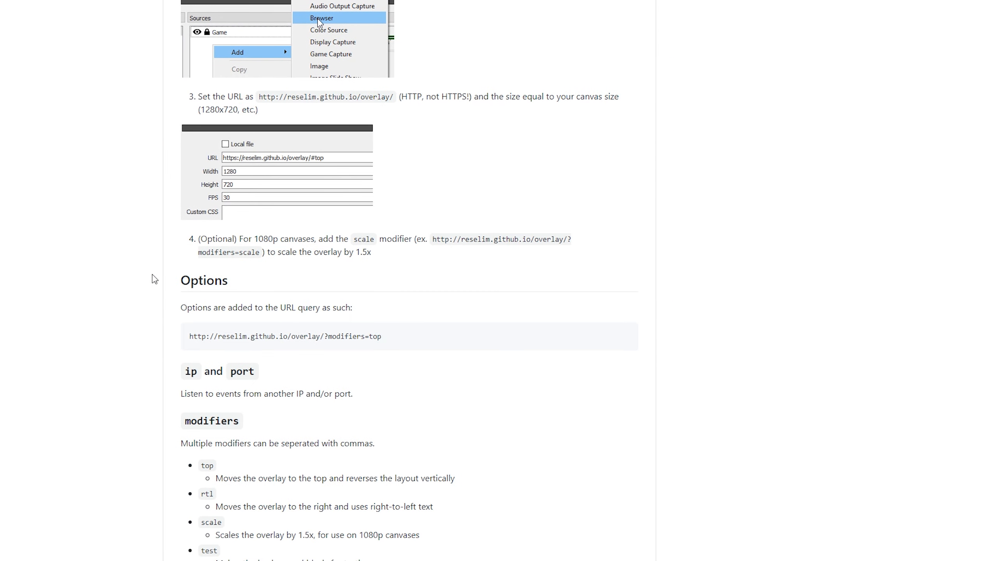
scroll(up, 3)
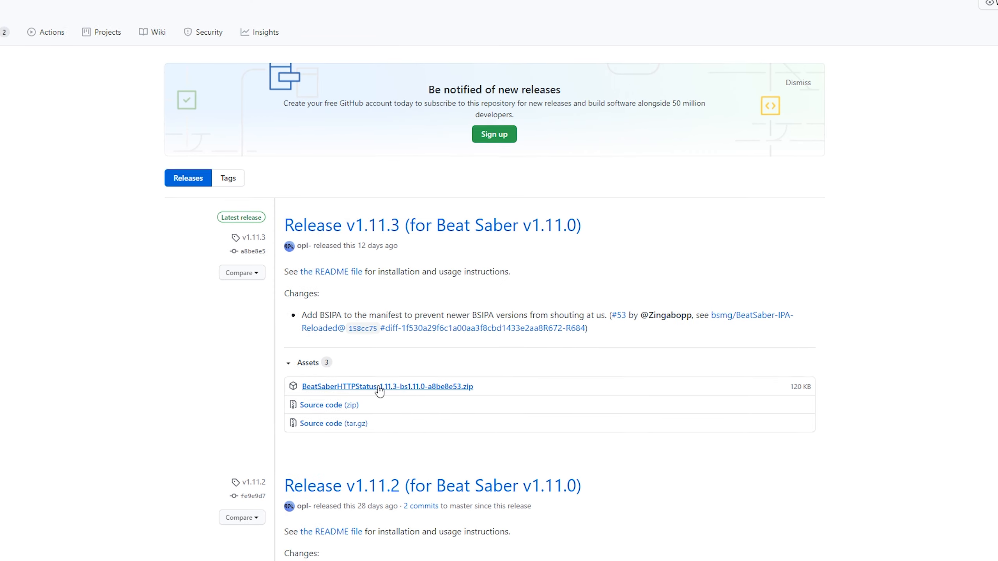
Download the BeatSaberHTTPStatus v1.11.3 zip and open it from the download bar.
click(388, 387)
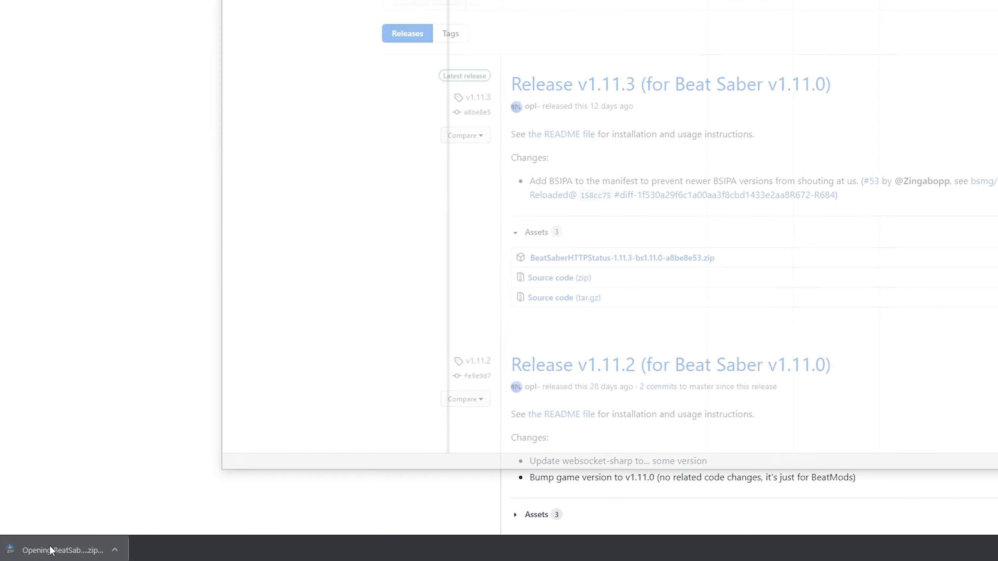
click(154, 46)
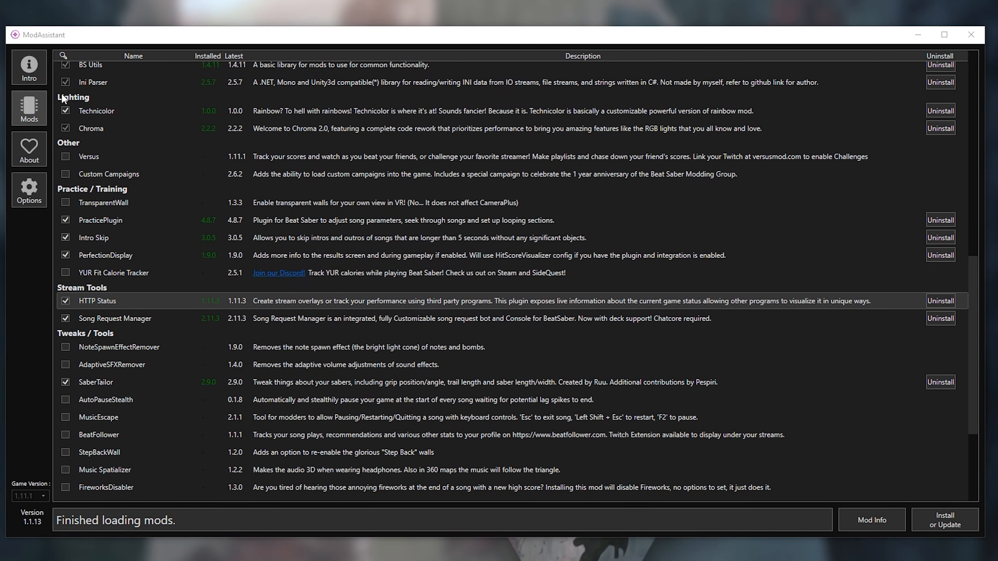
From ModAssistant Options, open the Beat Saber install folder in File Explorer.
click(29, 190)
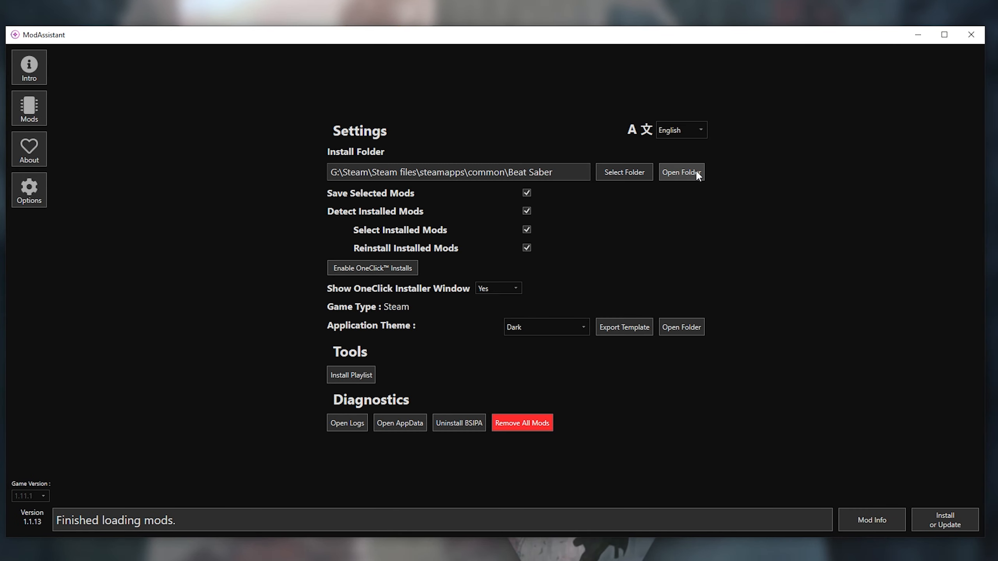
click(681, 172)
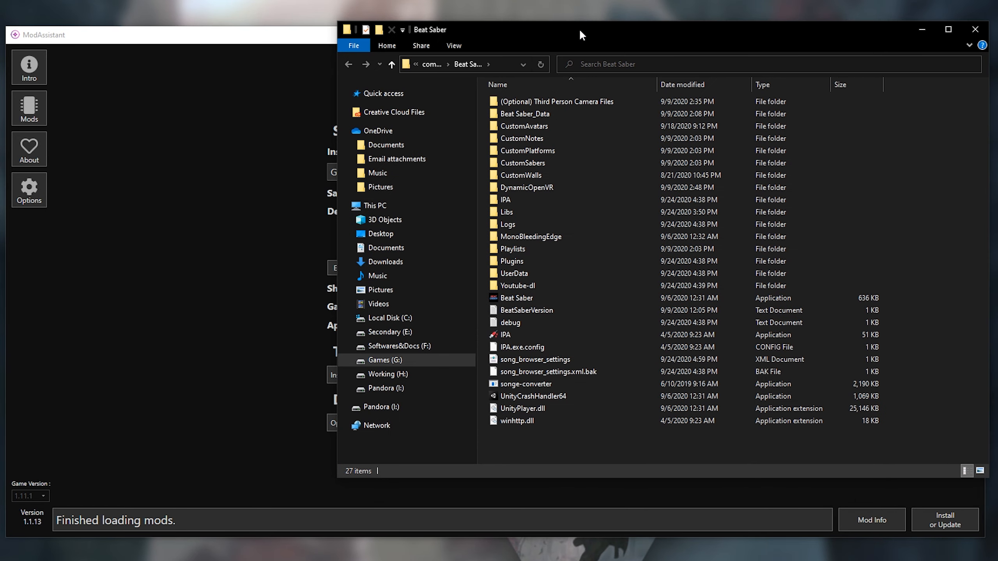
mouse_move(565, 42)
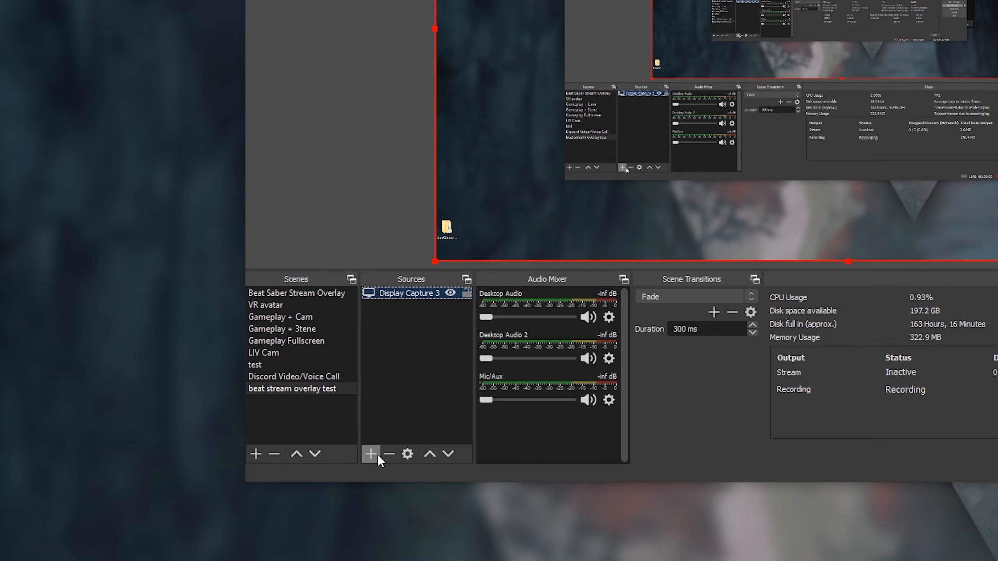
Add a Window Capture source named Window Capture 3 to the overlay test scene.
click(371, 453)
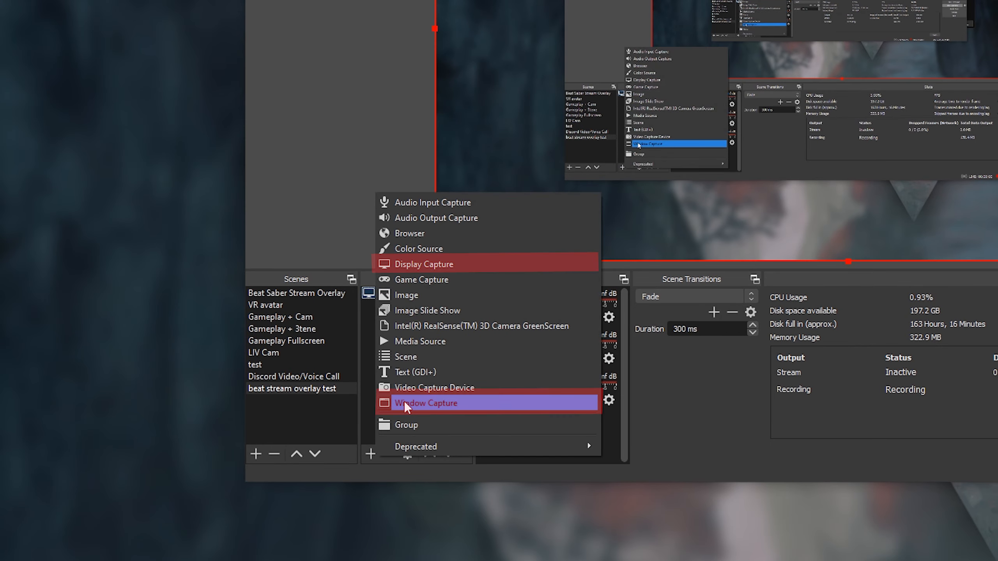
click(425, 403)
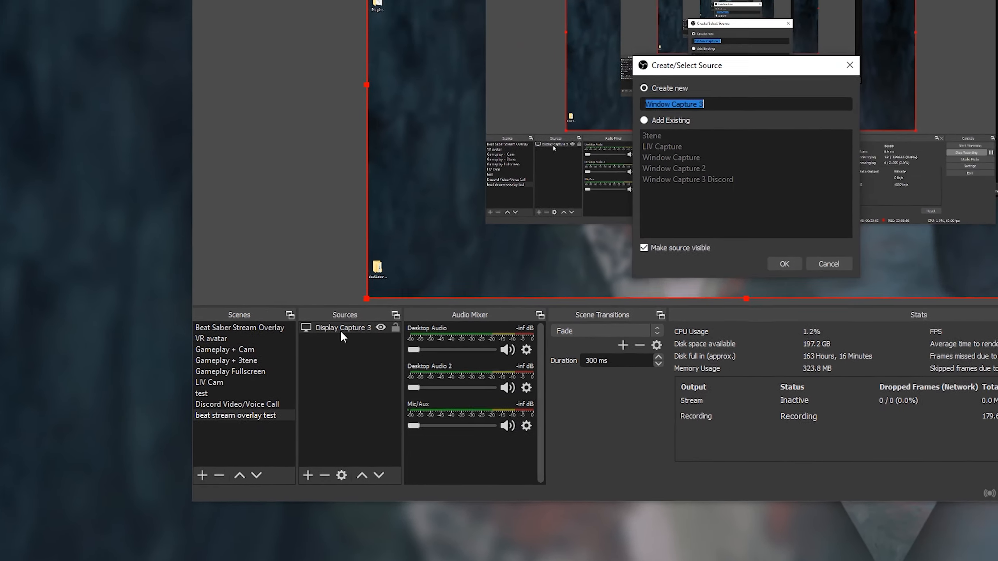
click(784, 264)
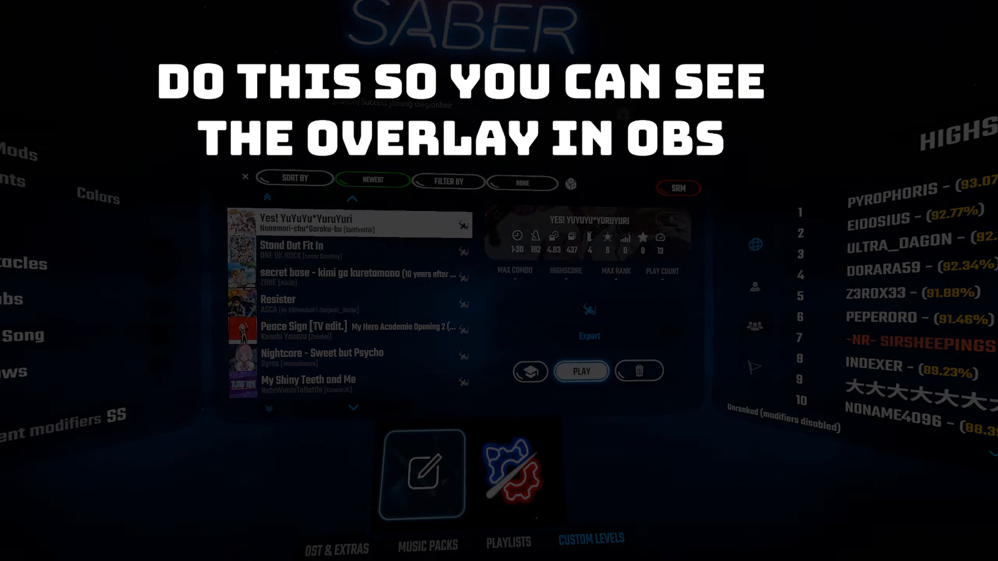
click(580, 371)
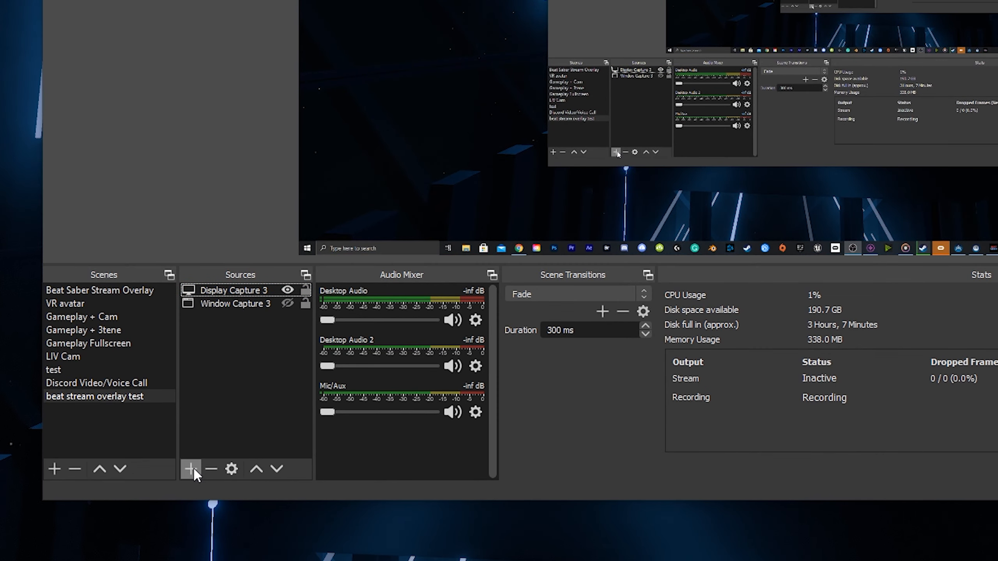
Add a Browser source named Browser 2 pointing at the overlay URL from the readme.
click(191, 469)
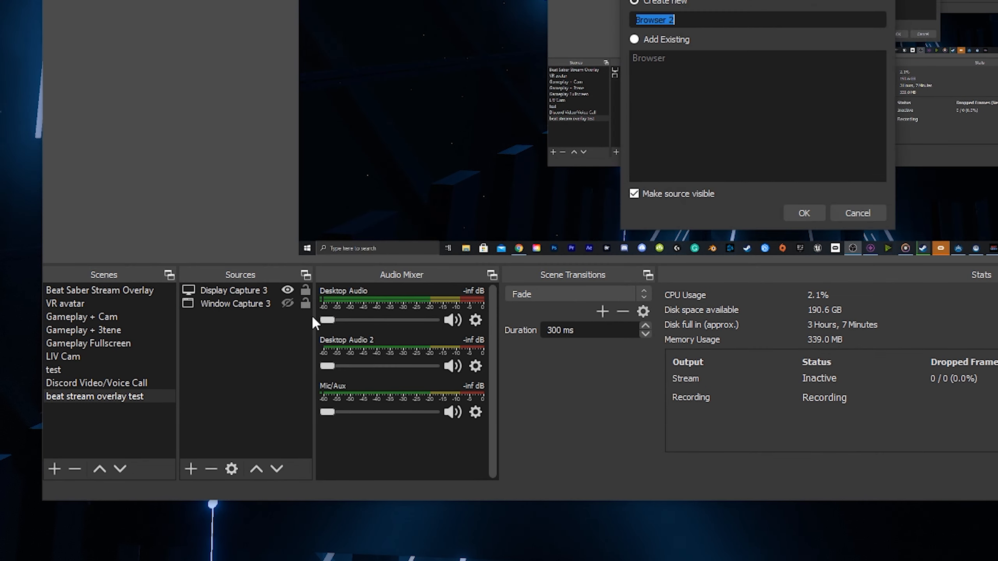
click(803, 213)
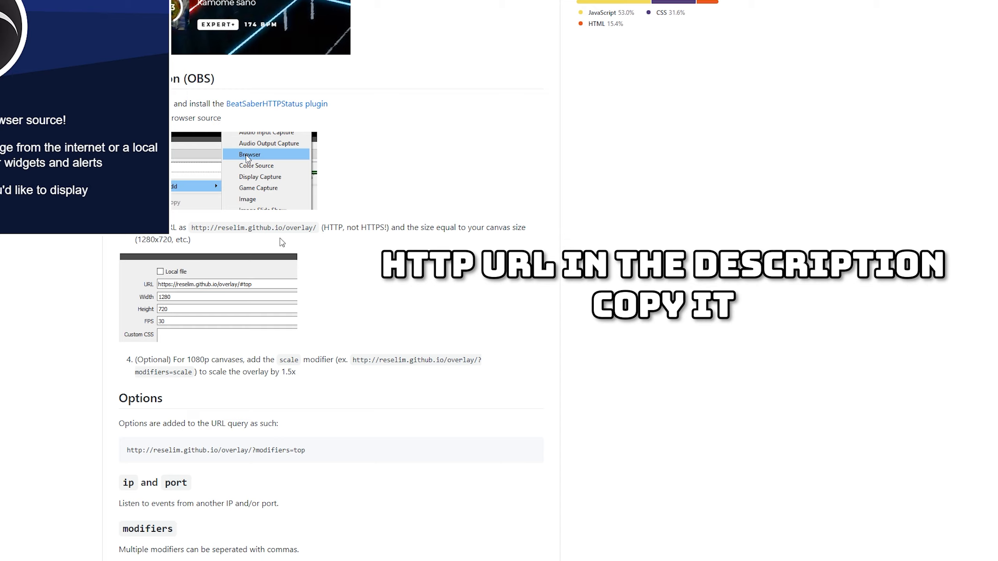
mouse_move(345, 272)
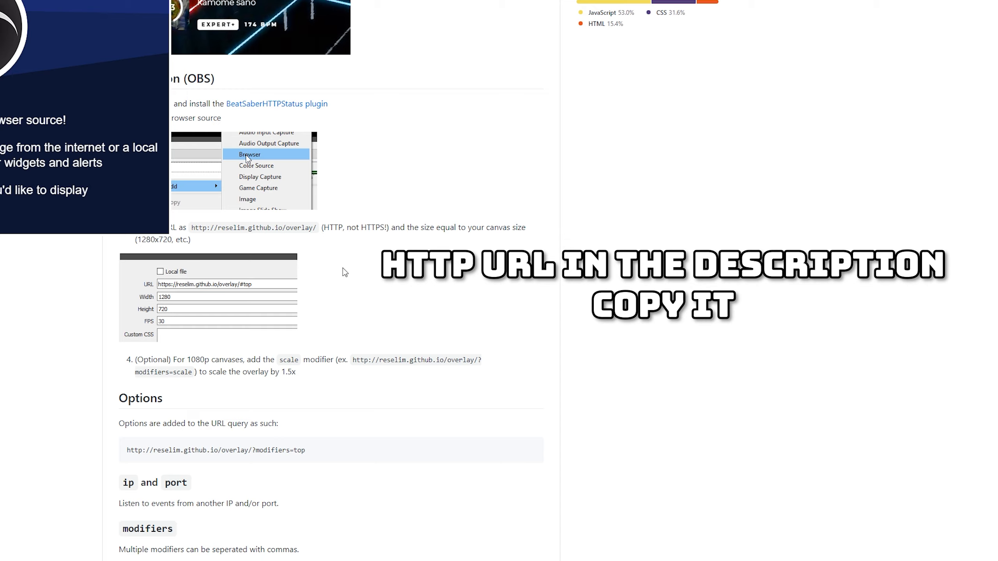
mouse_move(237, 399)
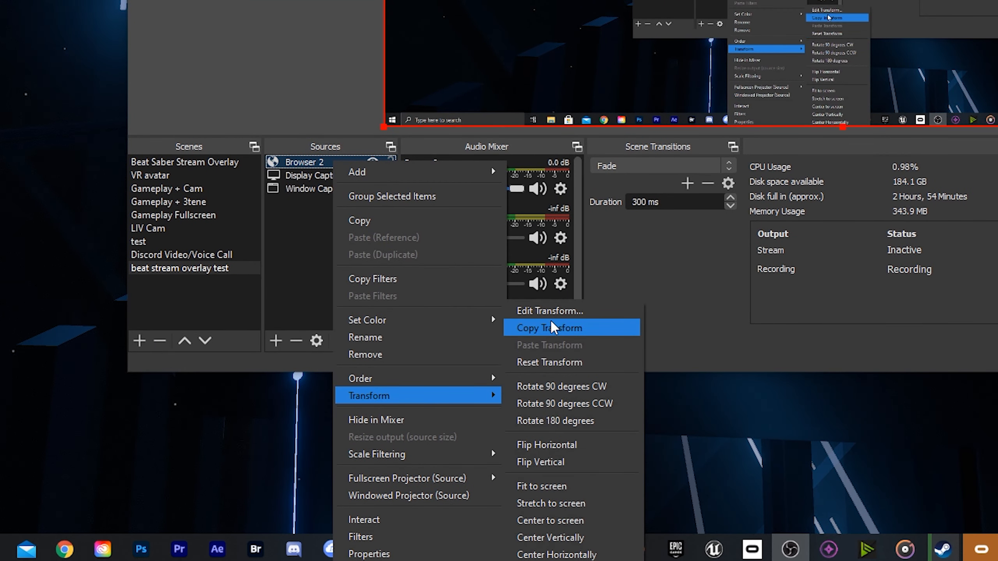
Set Browser 2's transform height to 1520 so the overlay fills the canvas.
click(549, 311)
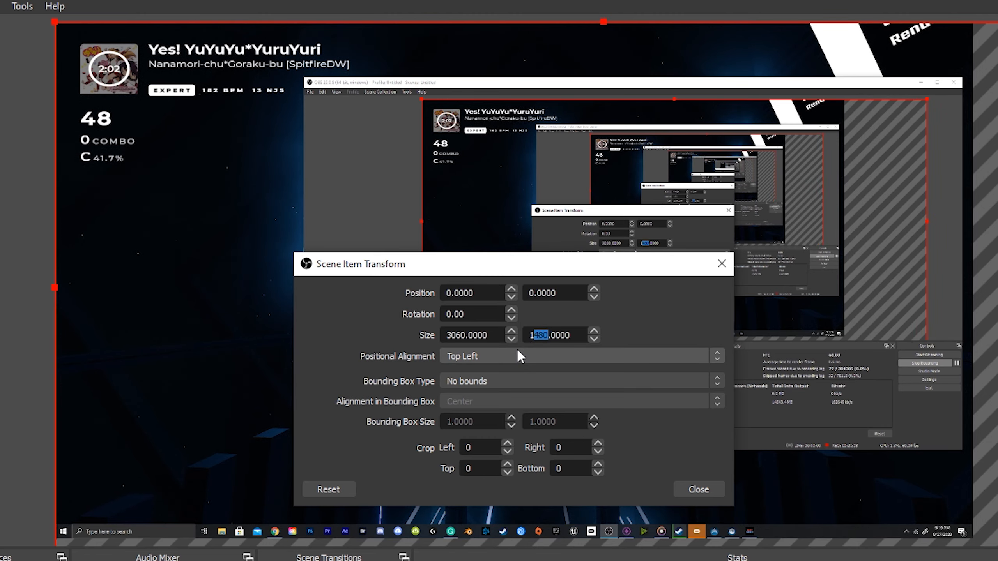
text(1520)
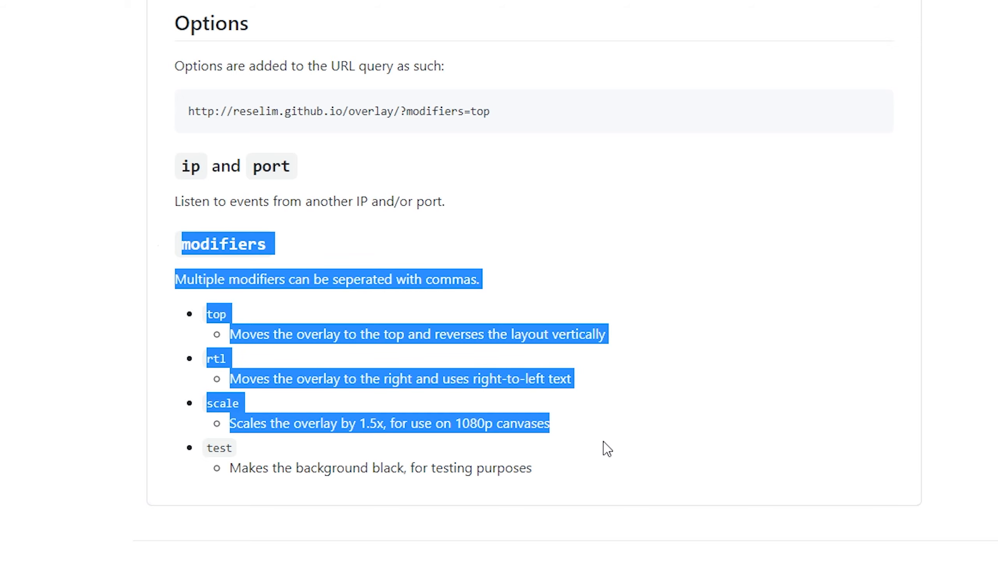
click(611, 135)
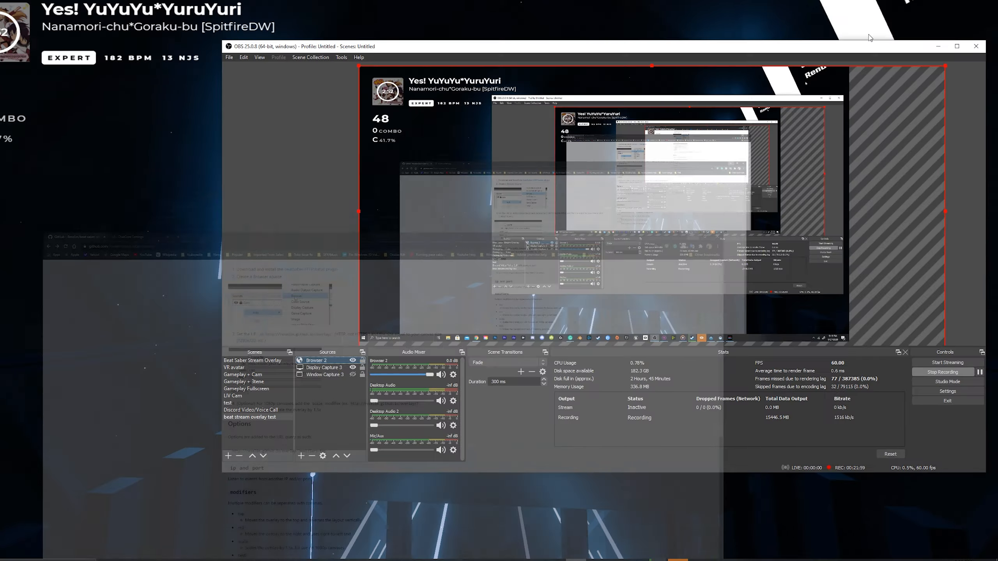
Review the advanced Recording output settings, keeping CQP rate control and the Max Quality preset.
click(947, 391)
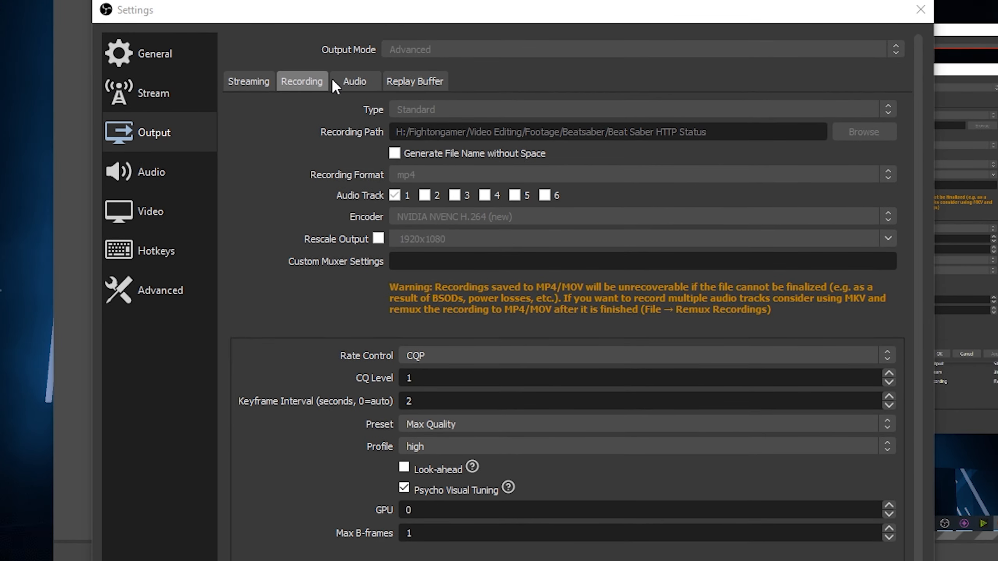
mouse_move(421, 52)
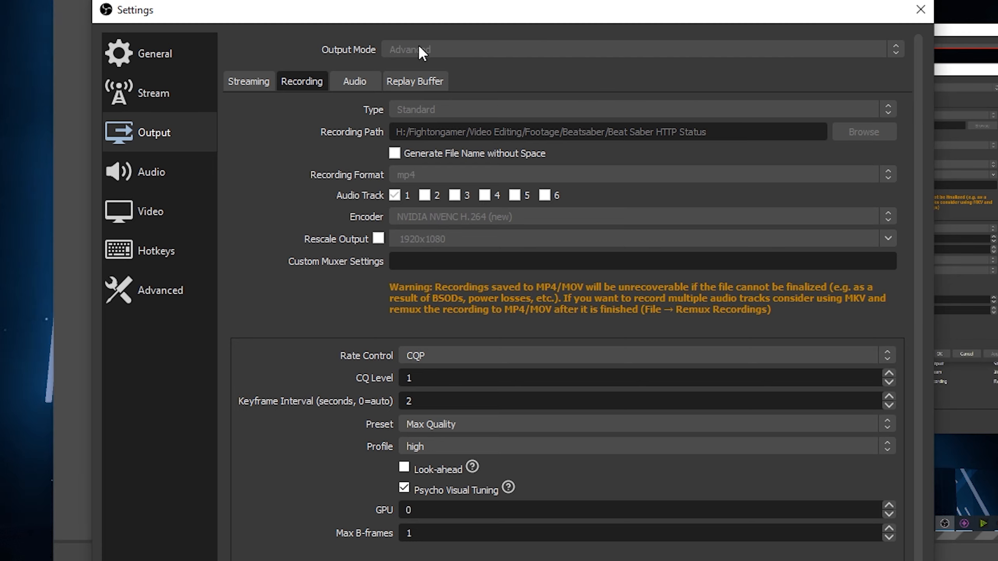
mouse_move(356, 139)
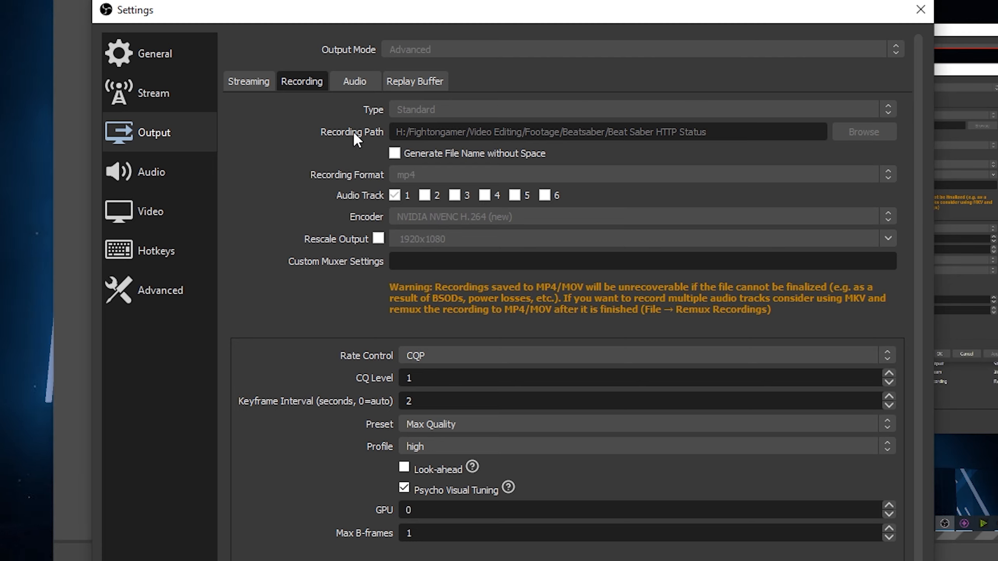
mouse_move(585, 159)
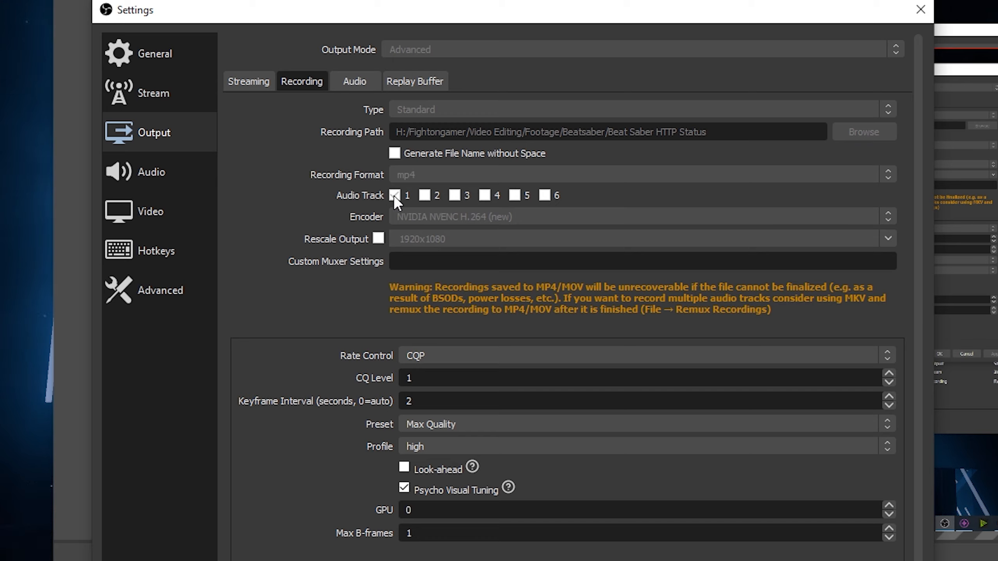
mouse_move(415, 221)
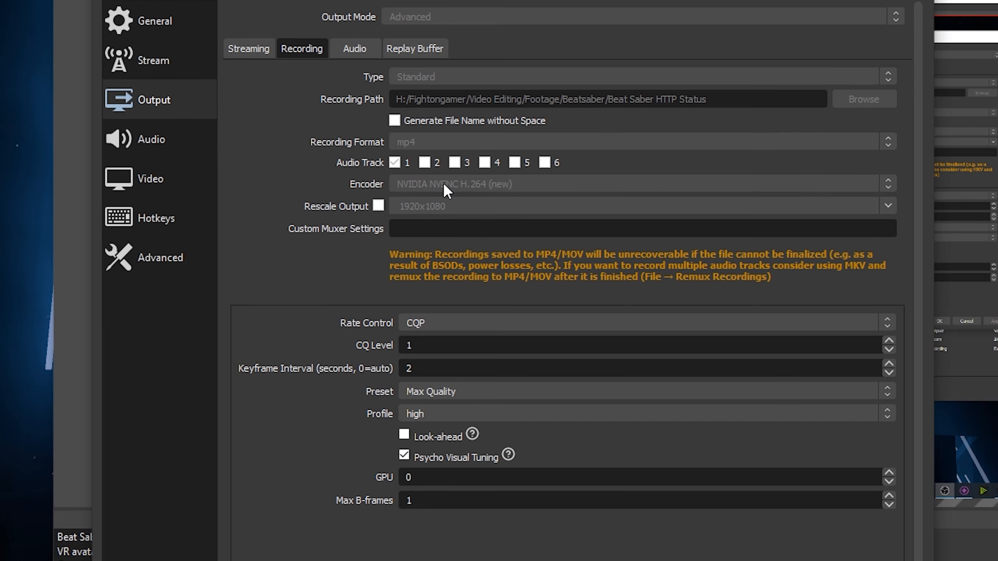
scroll(down, 3)
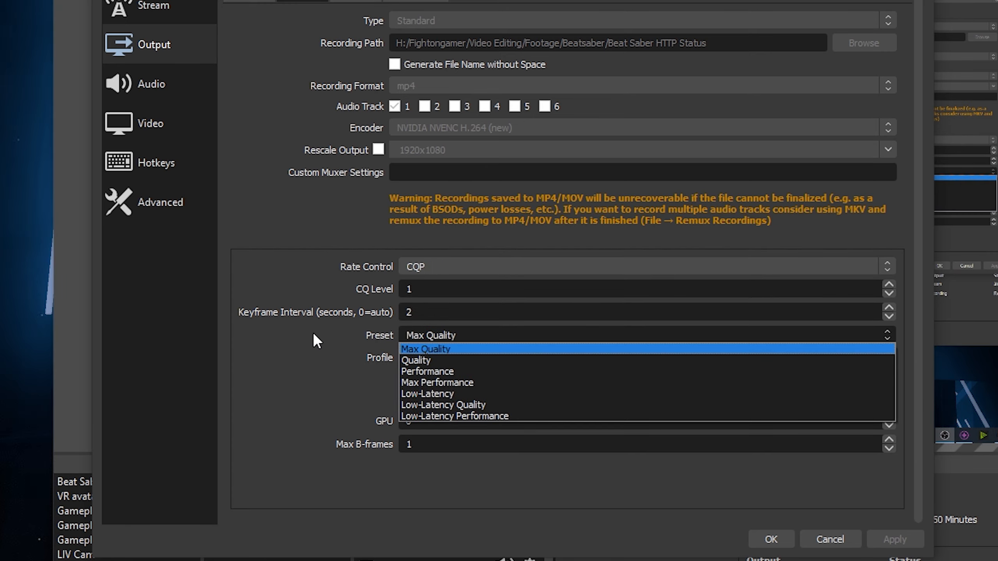
click(426, 349)
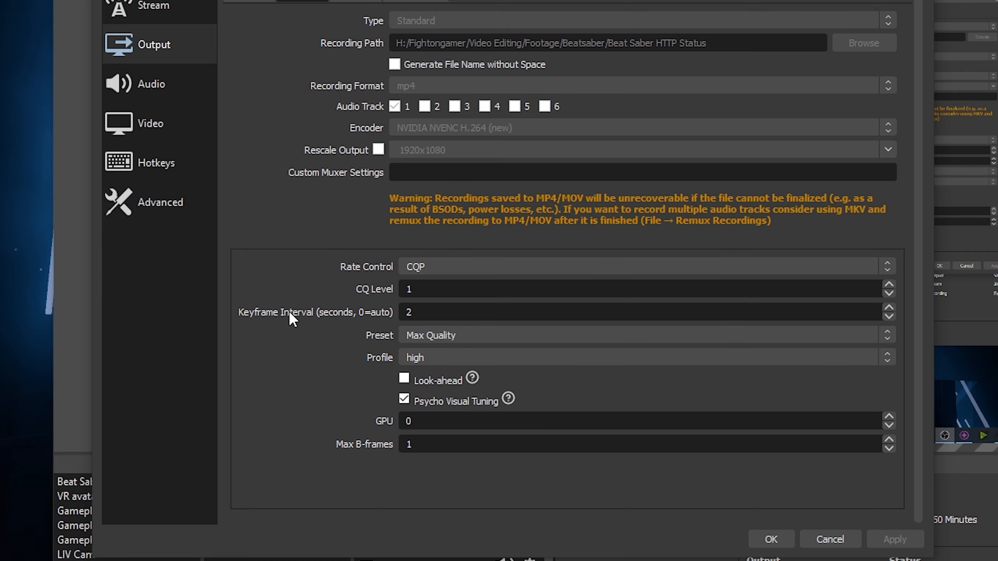
mouse_move(631, 246)
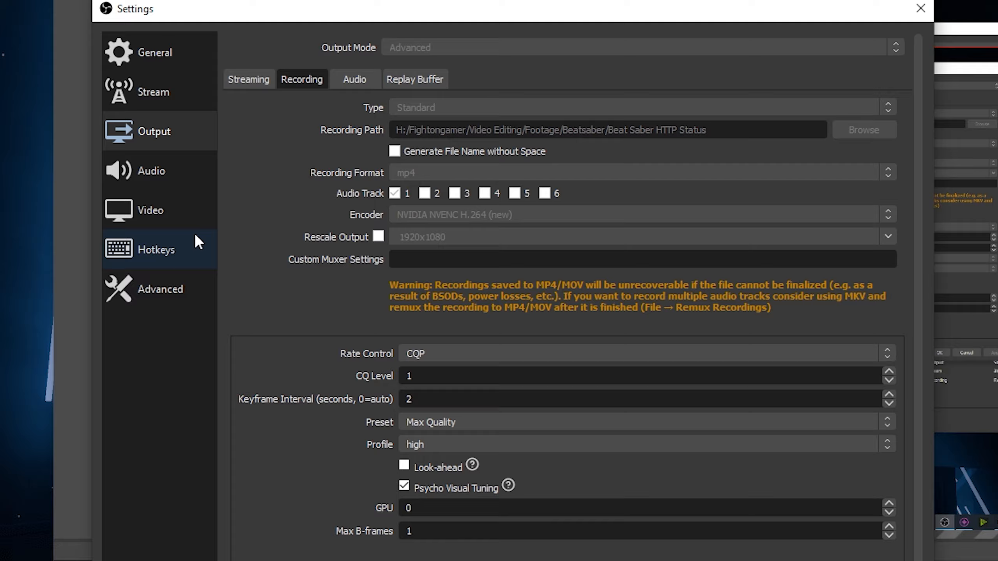
Check the Video settings: 2560x1440 base and output resolution at 60 FPS.
click(150, 211)
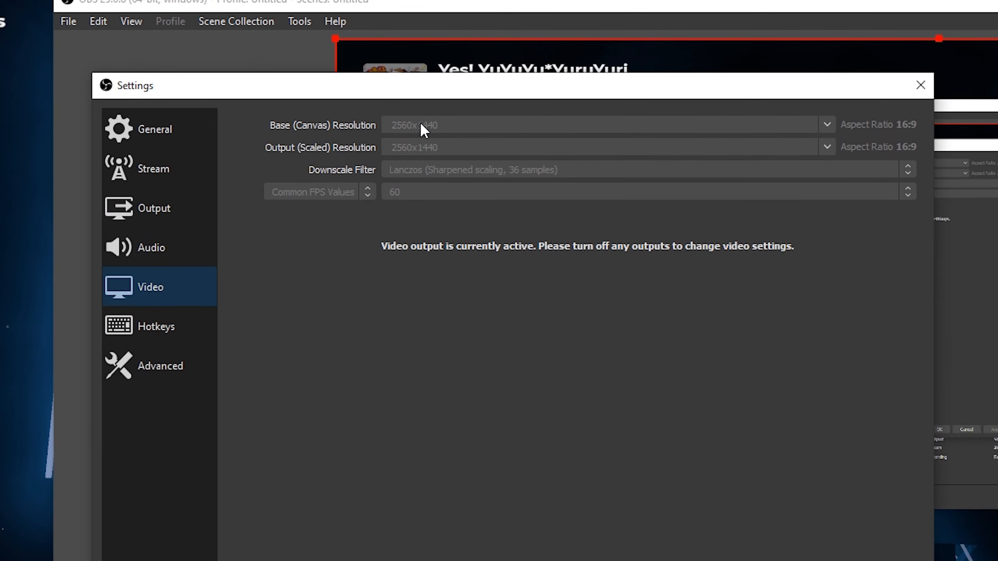
mouse_move(724, 152)
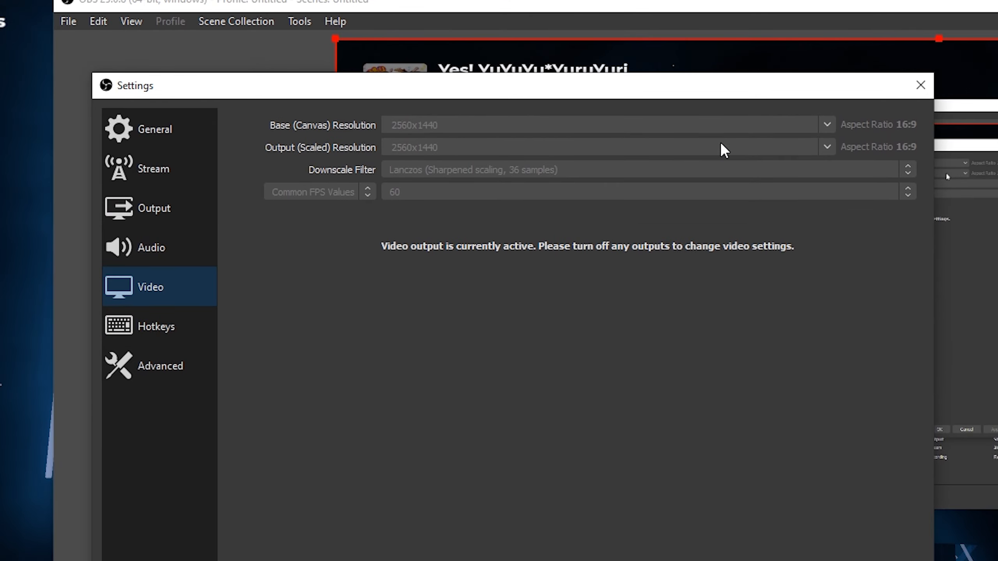
mouse_move(436, 176)
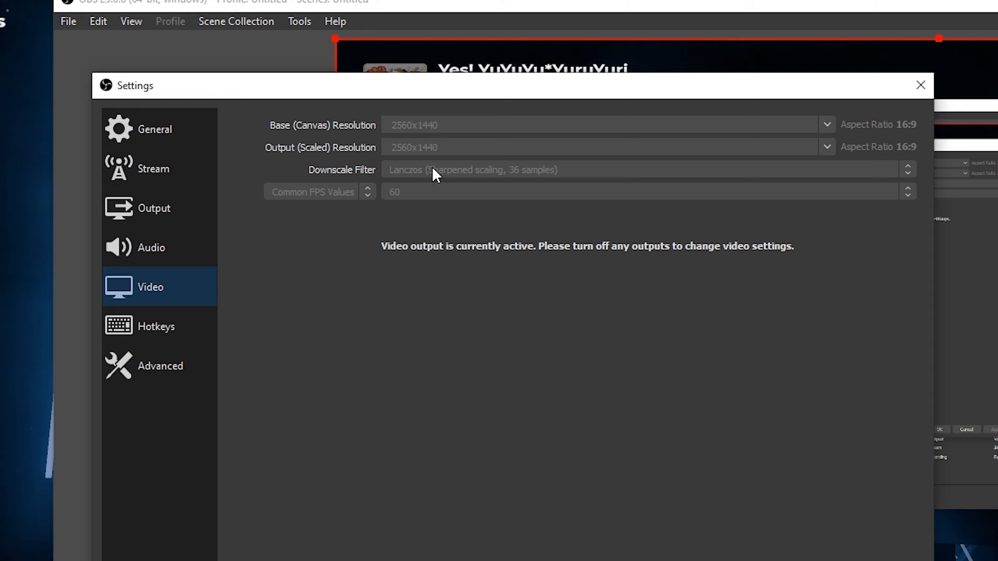
mouse_move(363, 202)
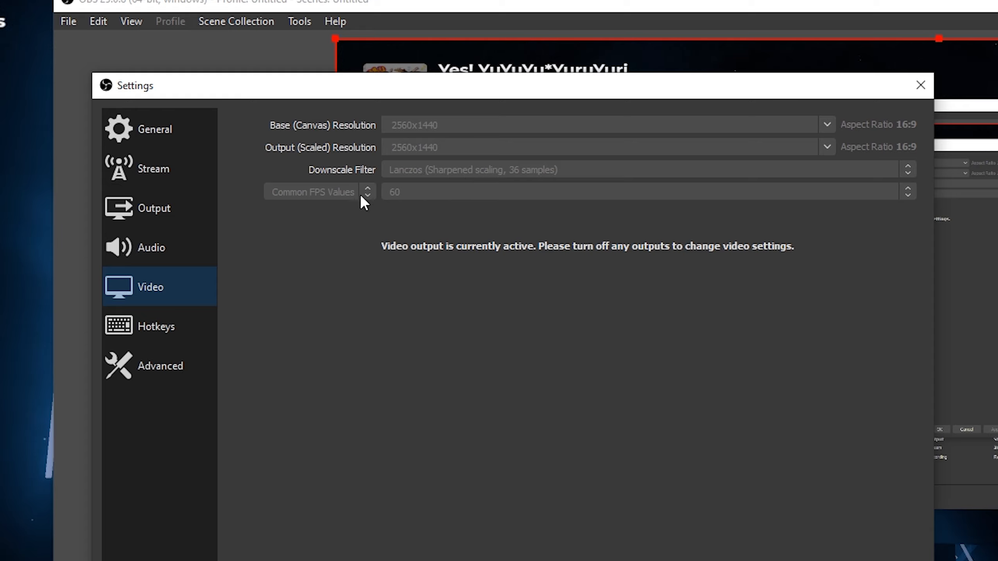
mouse_move(819, 201)
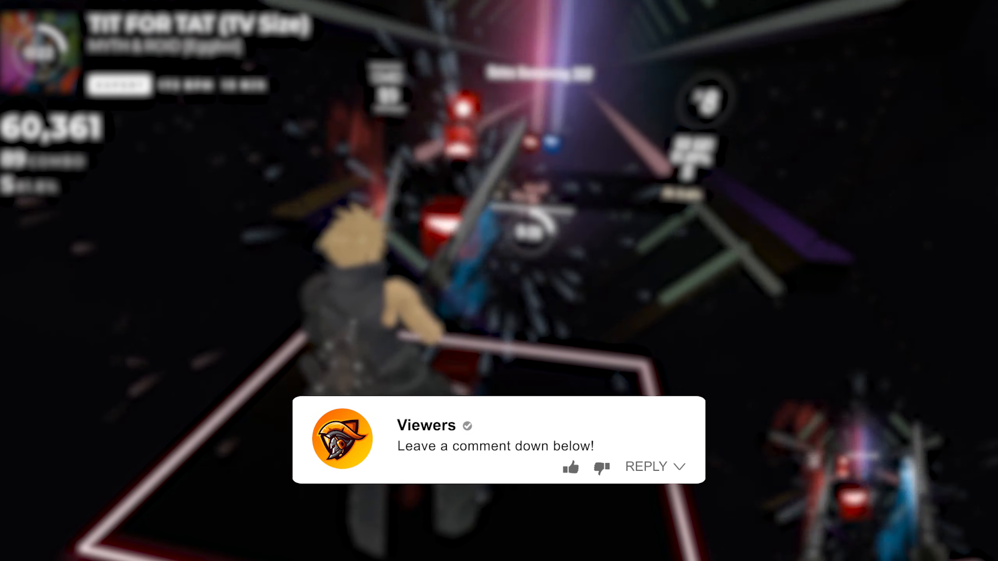
Record Beat Saber gameplay with the song-info overlay showing title, score and combo.
click(570, 468)
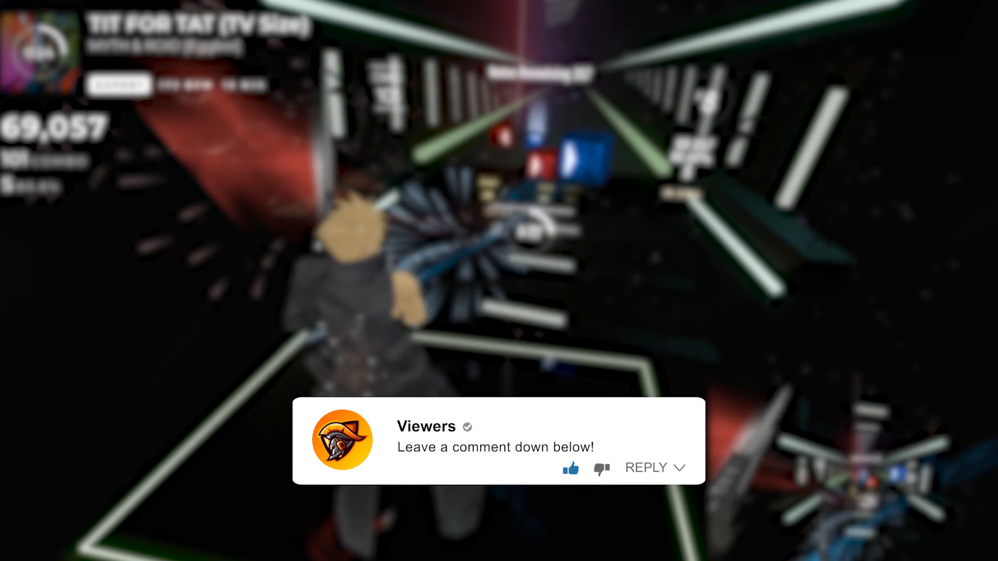